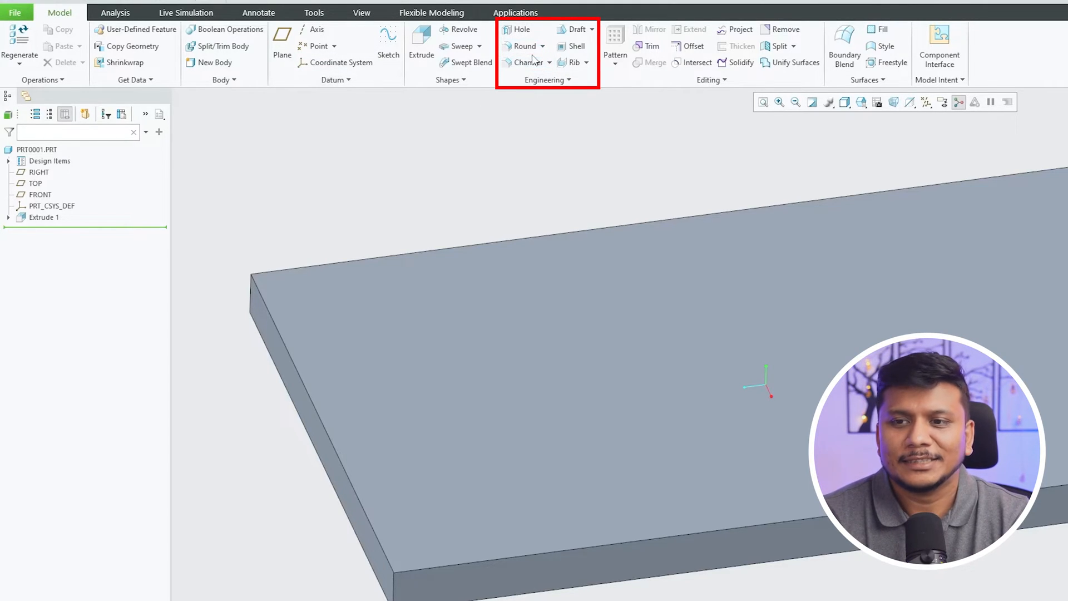
Reveal the Edge Chamfer and Corner Chamfer choices from the Chamfer dropdown
click(549, 62)
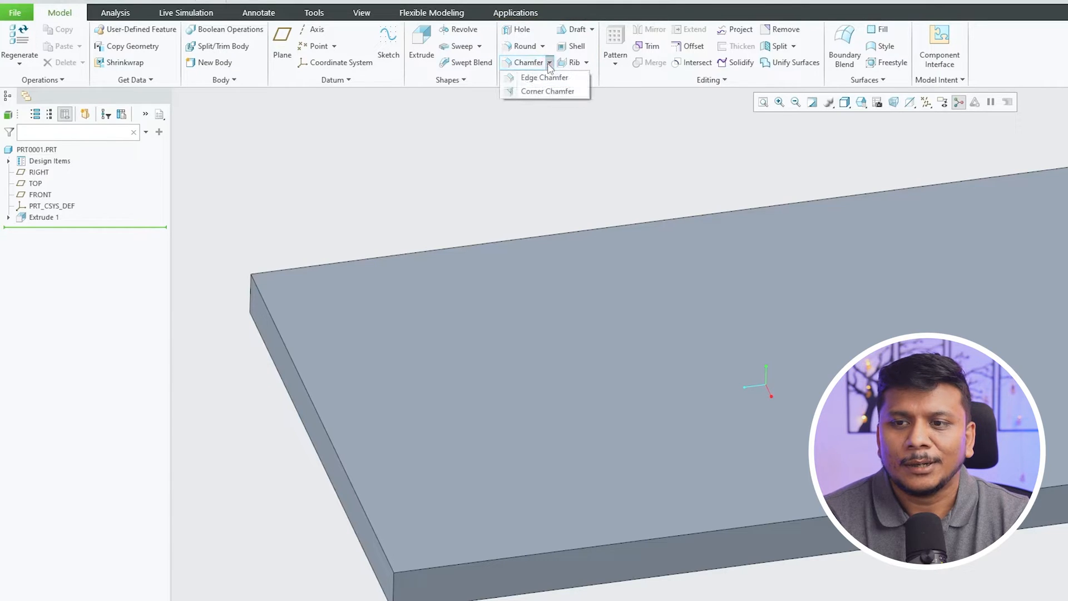
mouse_move(538, 91)
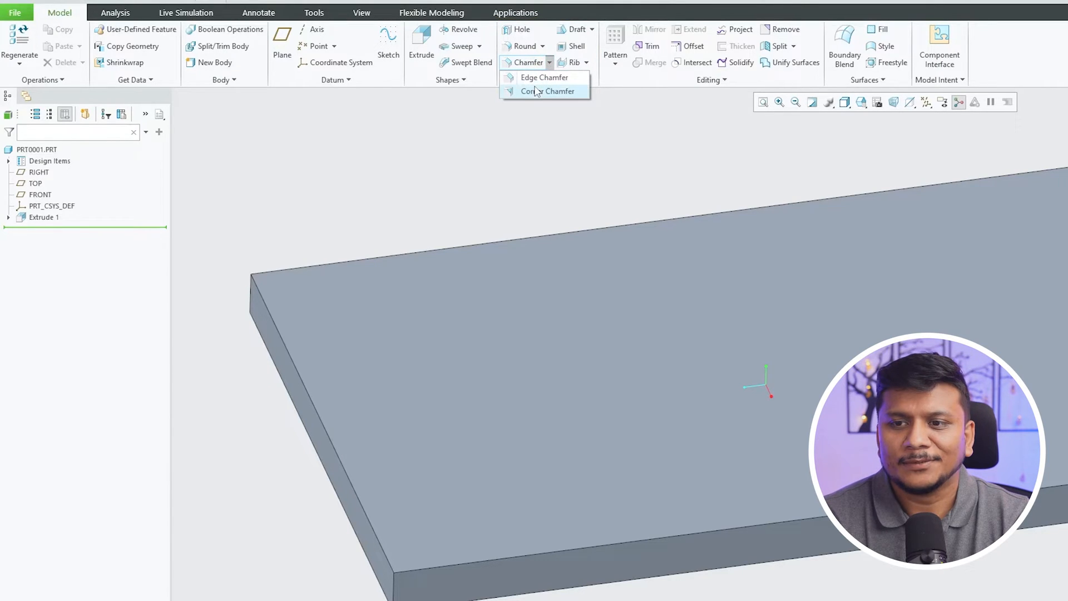
mouse_move(547, 91)
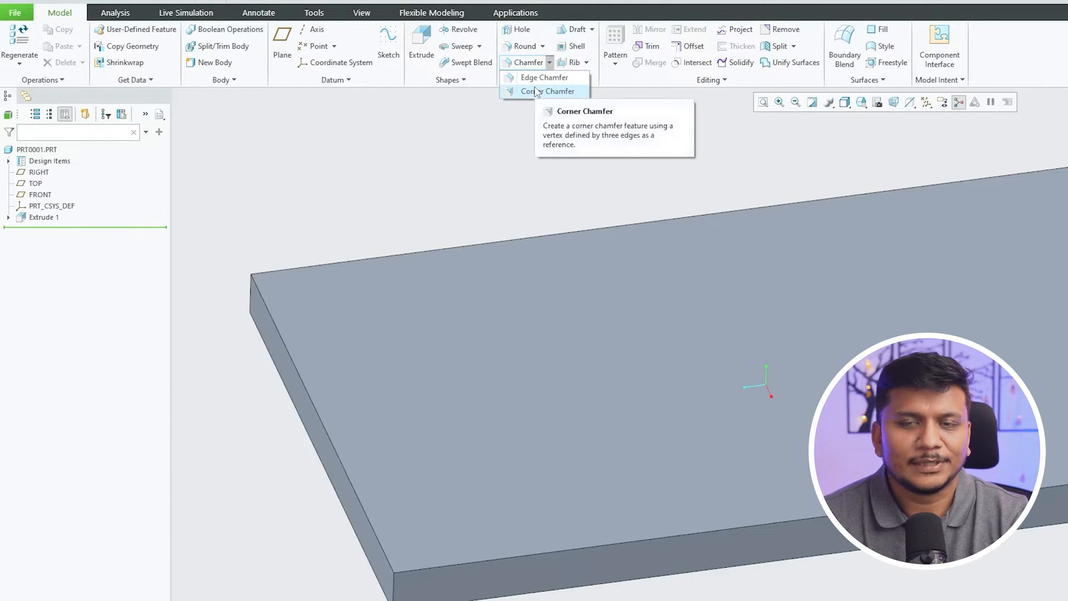
mouse_move(547, 90)
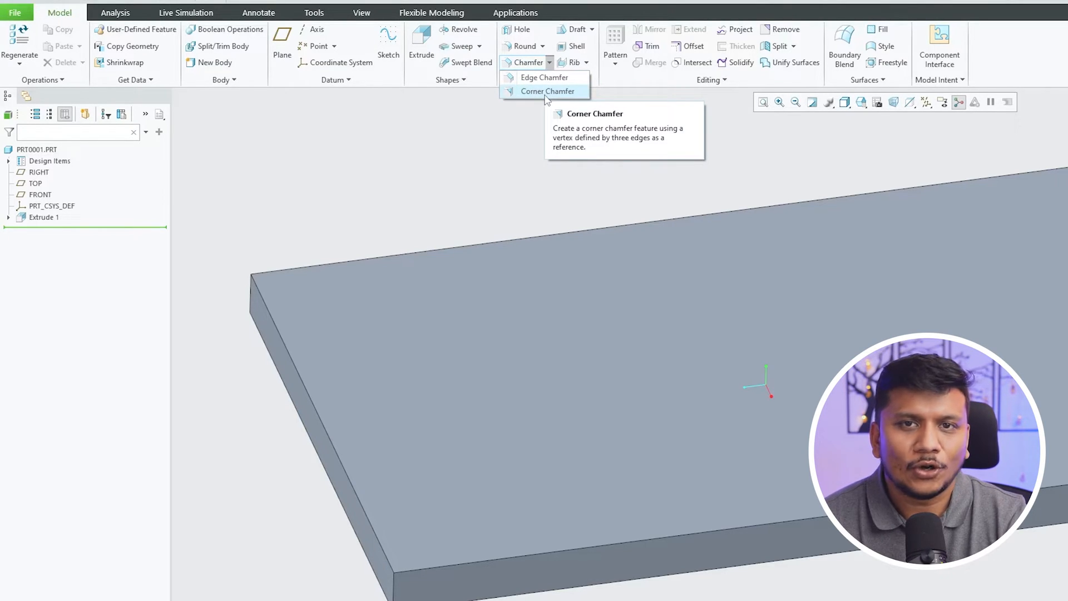
Start an edge chamfer on the plate's long top edge with a D x D distance of 1.50
click(544, 76)
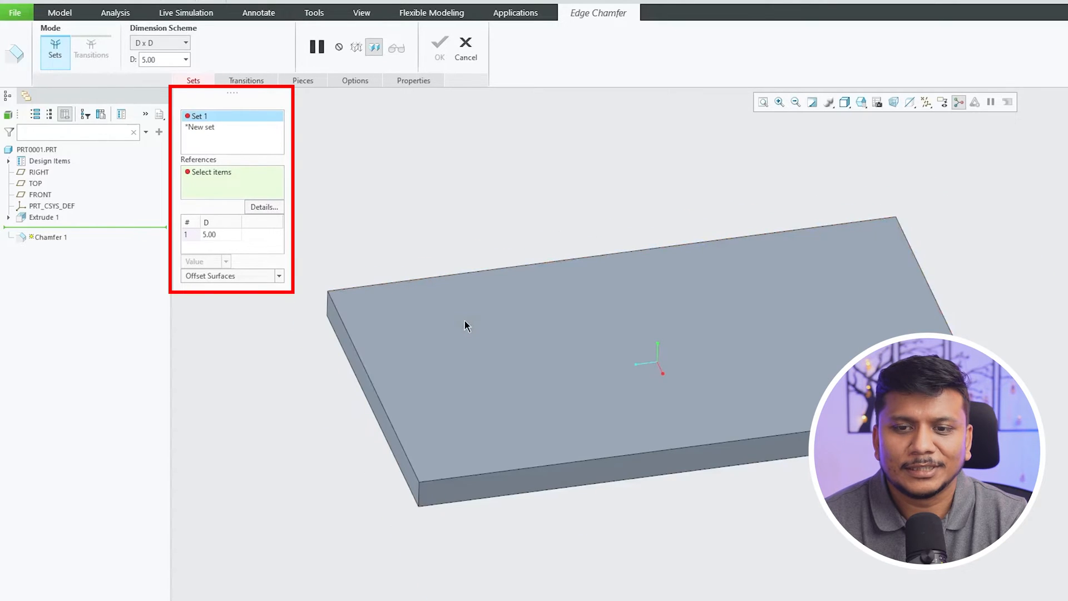
mouse_move(224, 198)
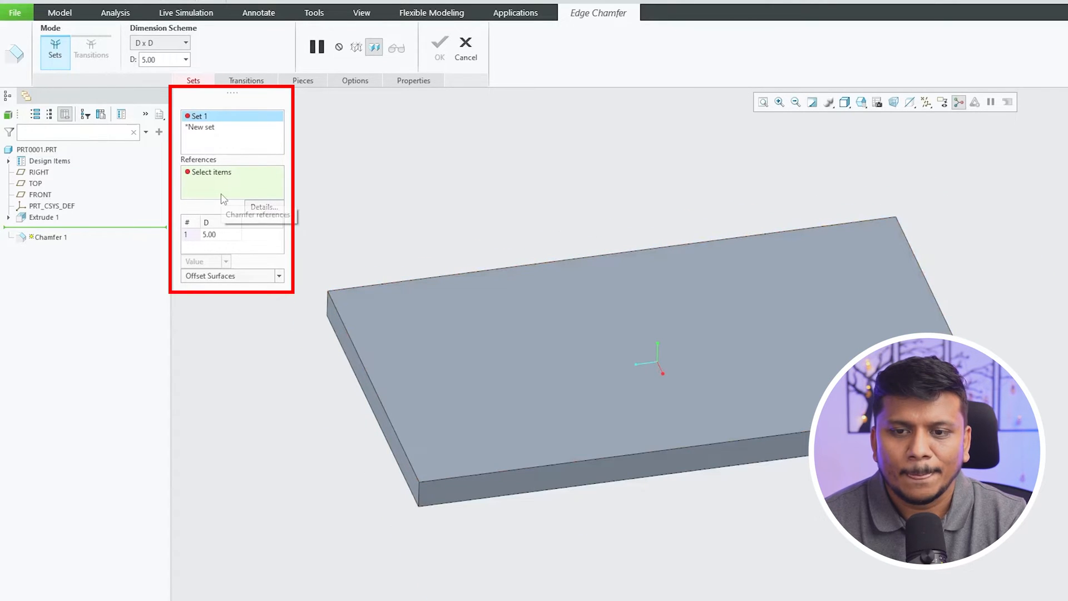
mouse_move(362, 393)
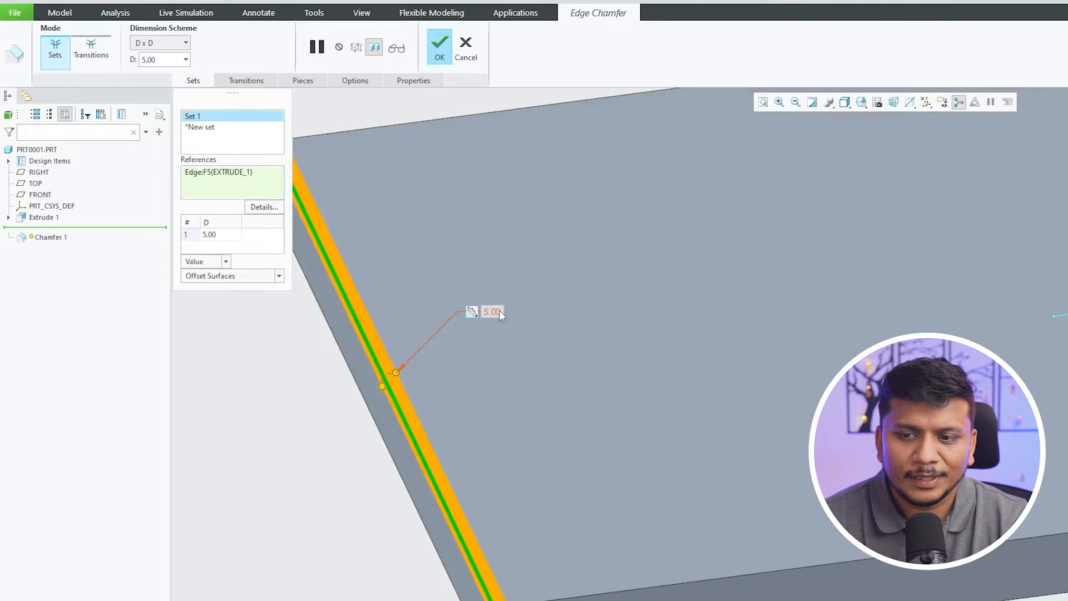
double_click(491, 312)
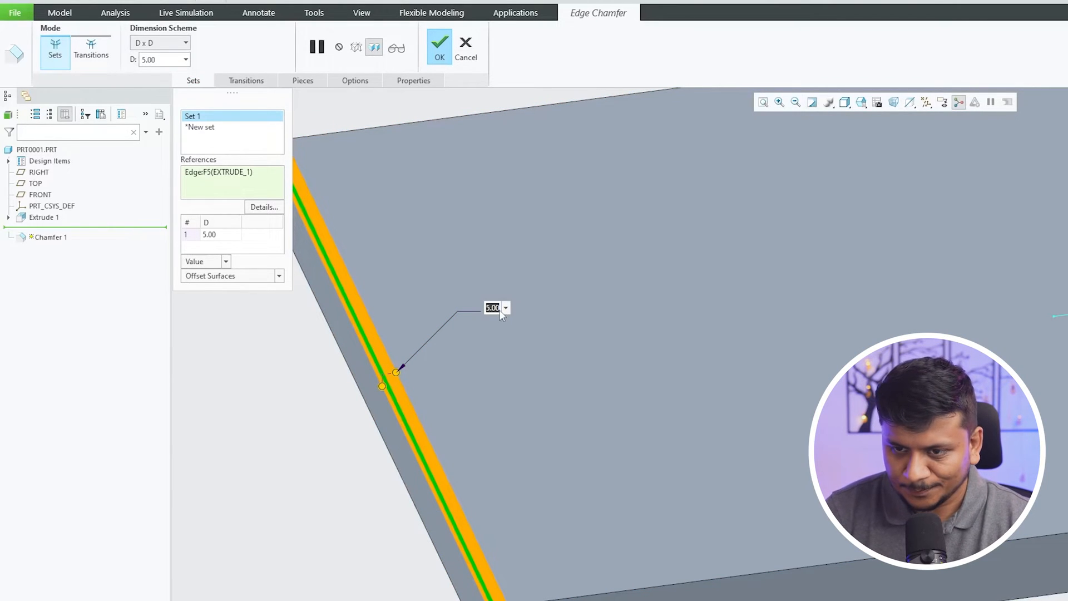
text(1.50)
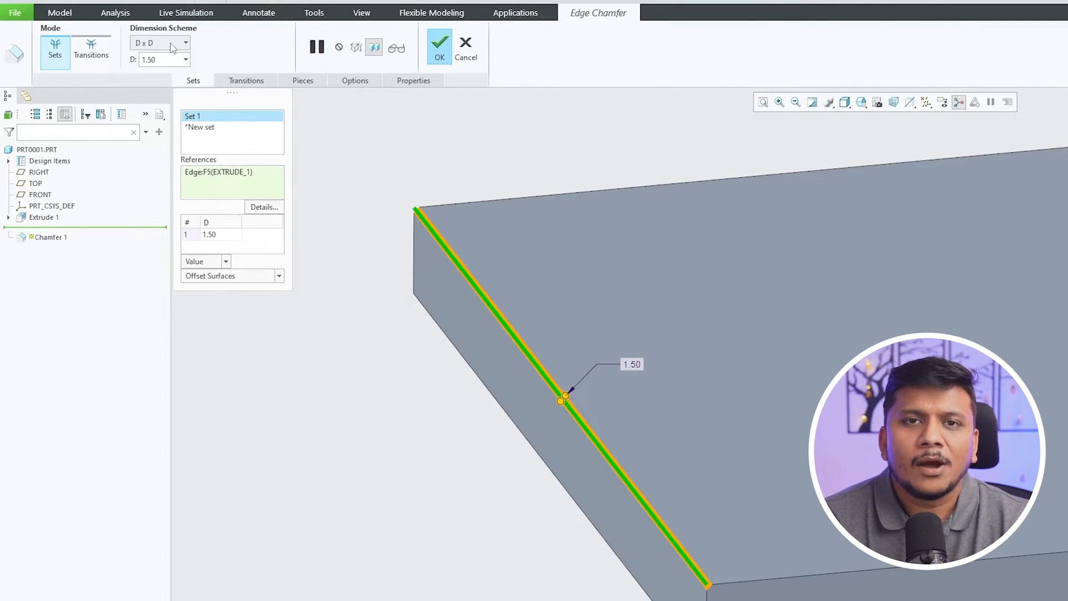
Switch Chamfer 1 to the D1 x D2 scheme with D2 1.00 and complete it
click(159, 42)
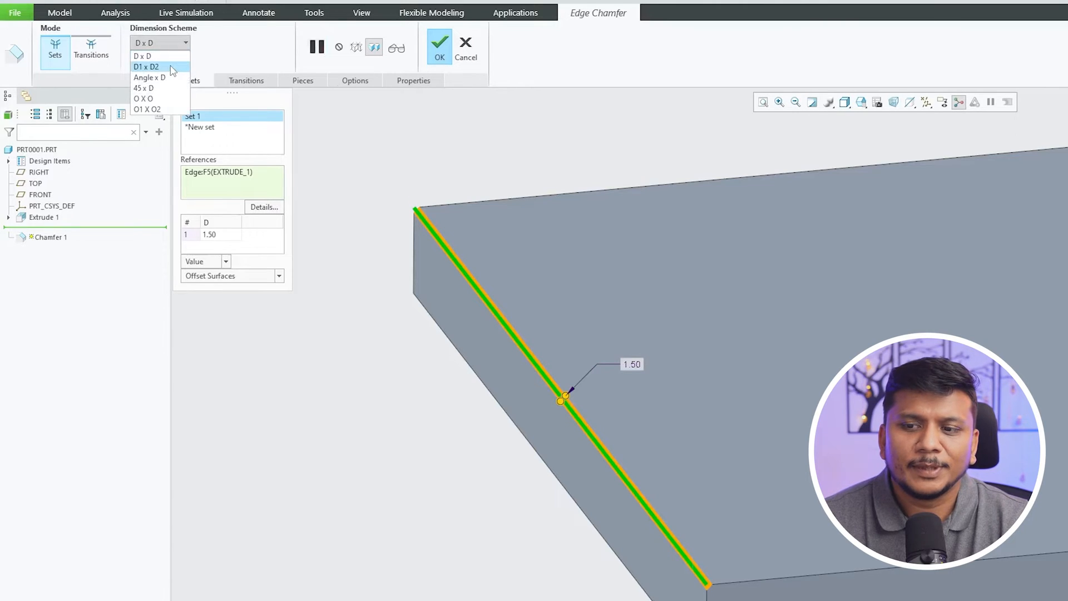
click(146, 67)
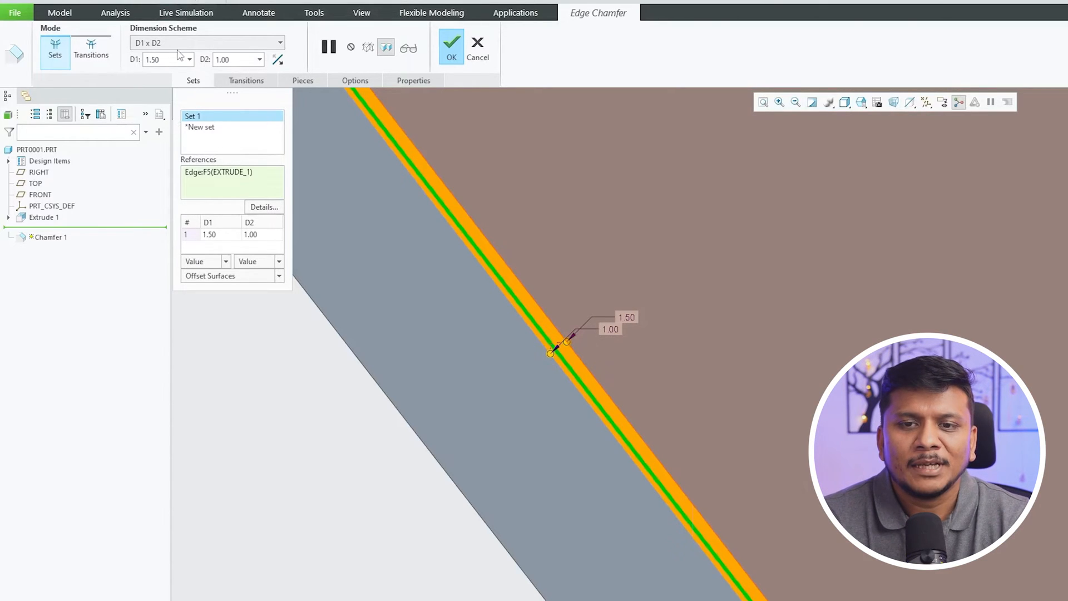
click(279, 42)
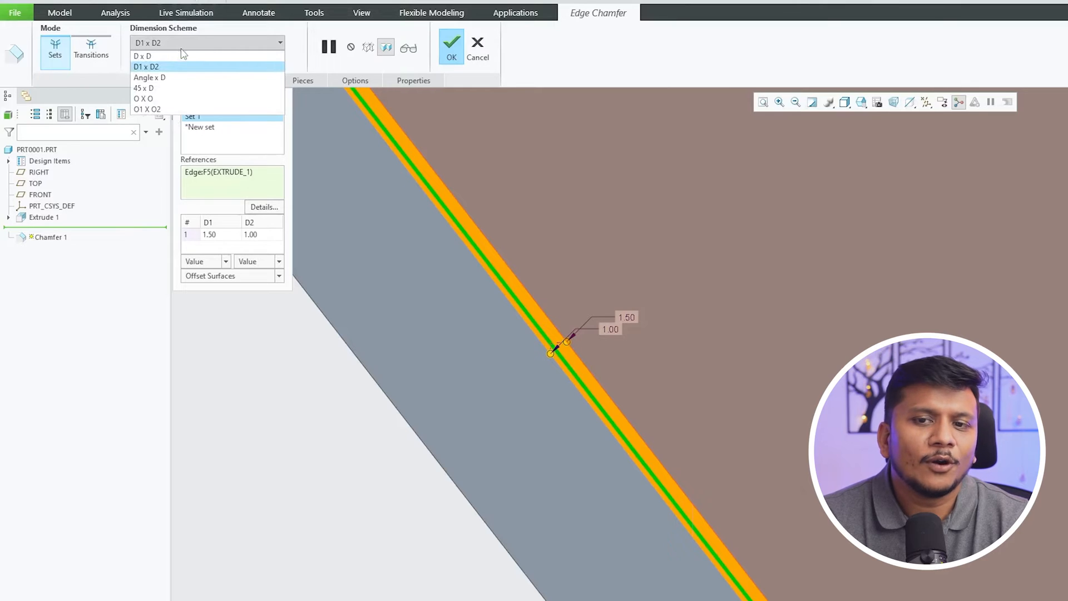
click(142, 56)
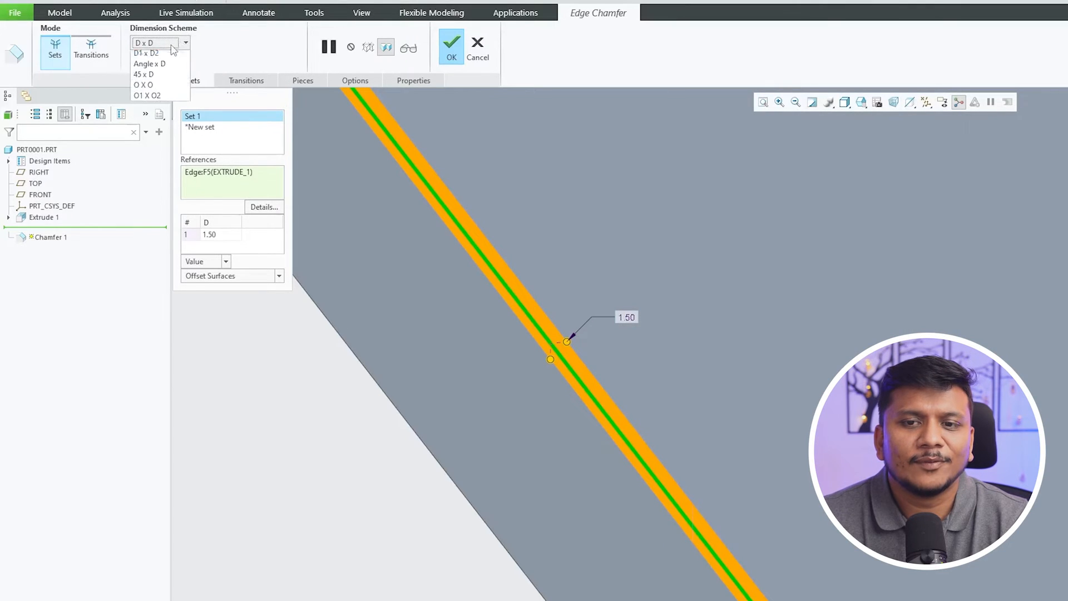
click(146, 54)
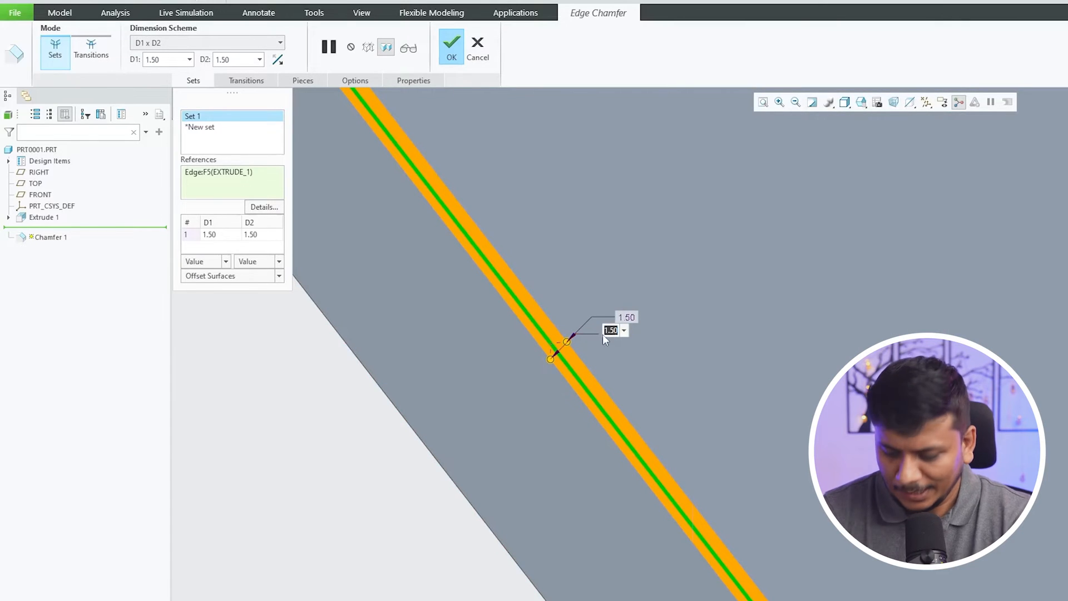
text(1.00)
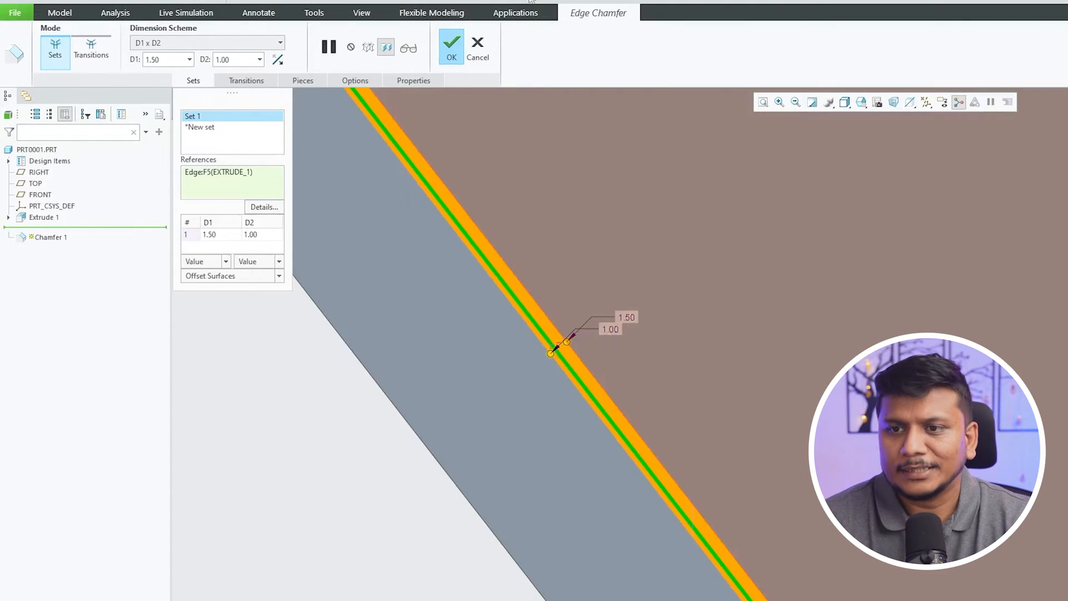
click(450, 42)
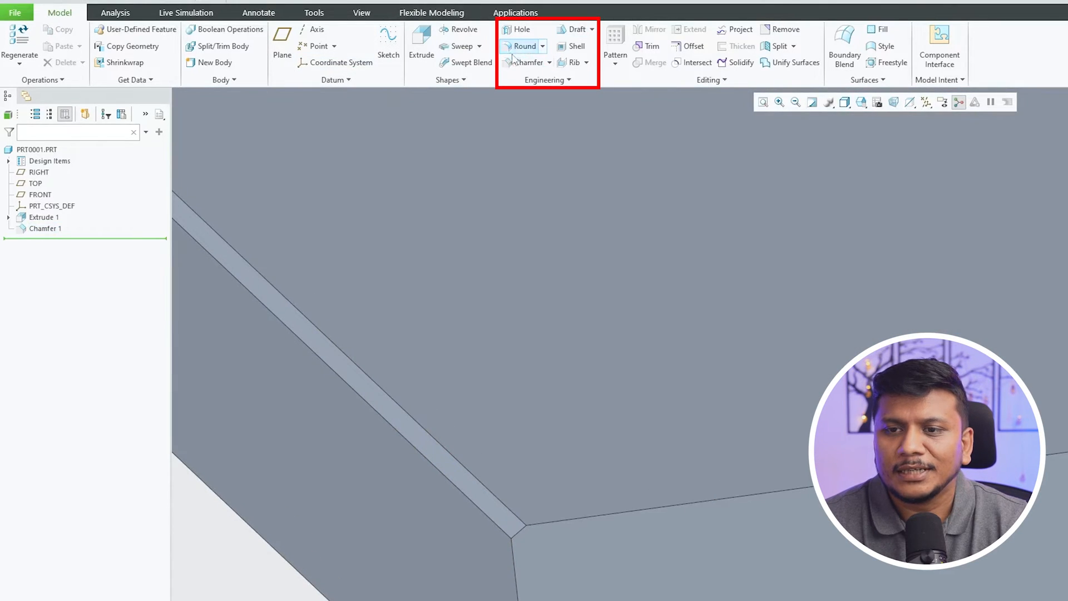
Create Chamfer 2 as Angle x D with a 30° angle and 1.00 distance
click(524, 63)
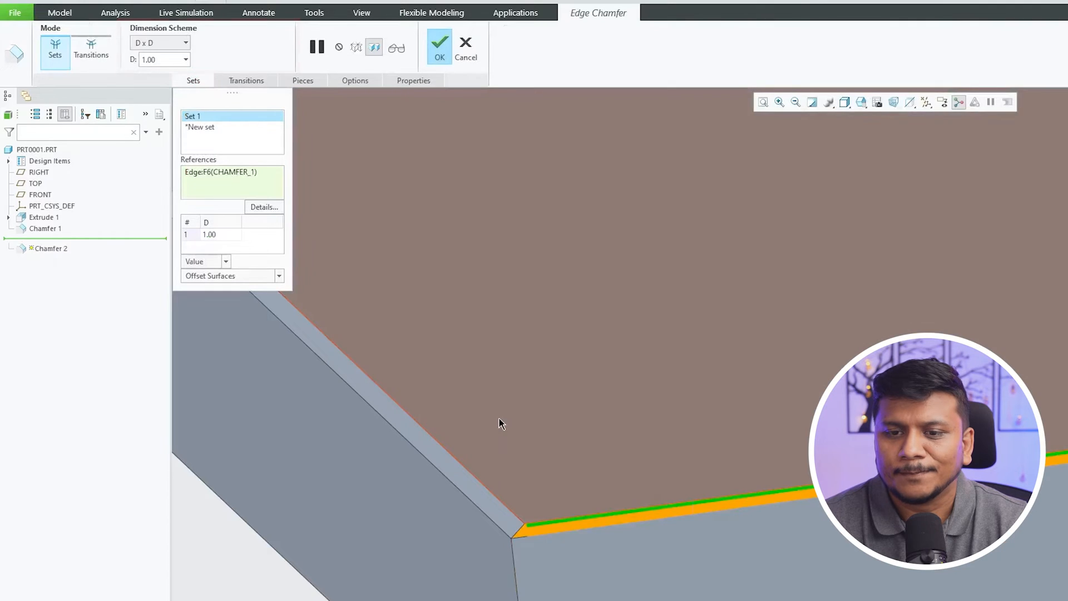
click(185, 43)
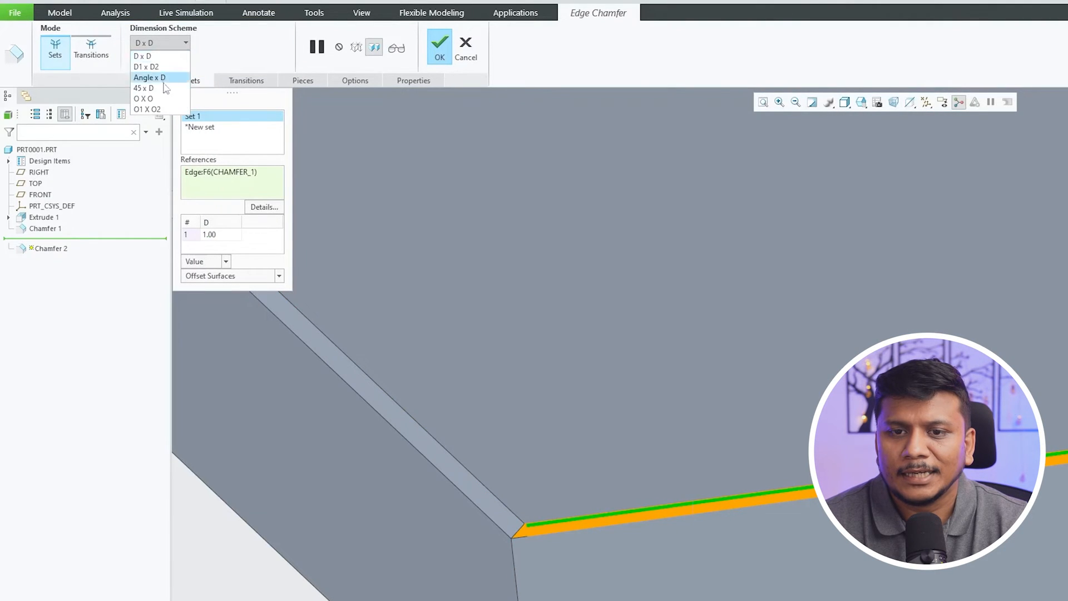
click(148, 77)
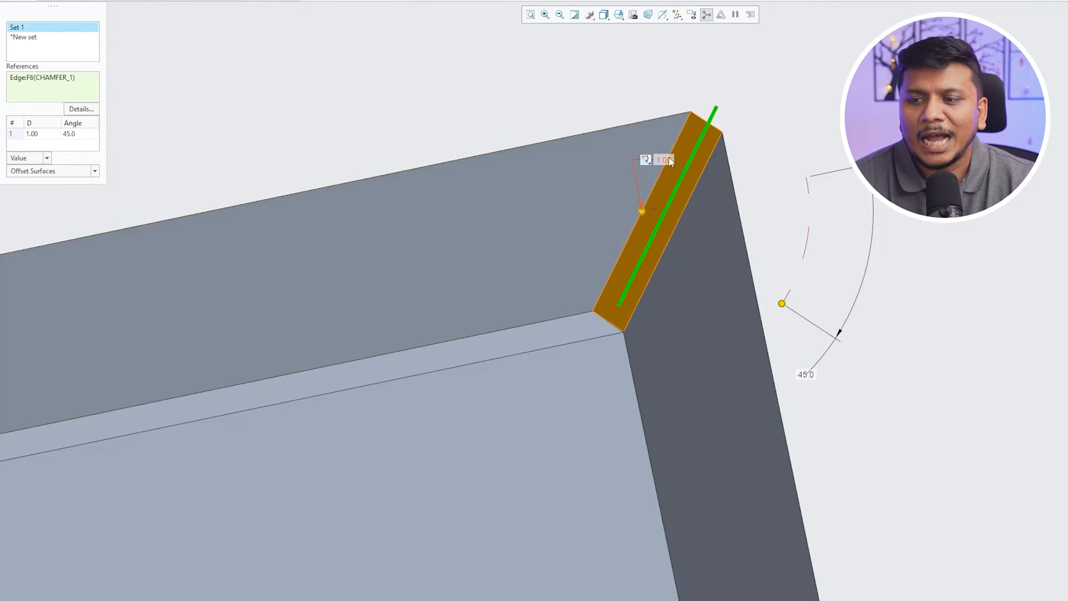
mouse_move(828, 368)
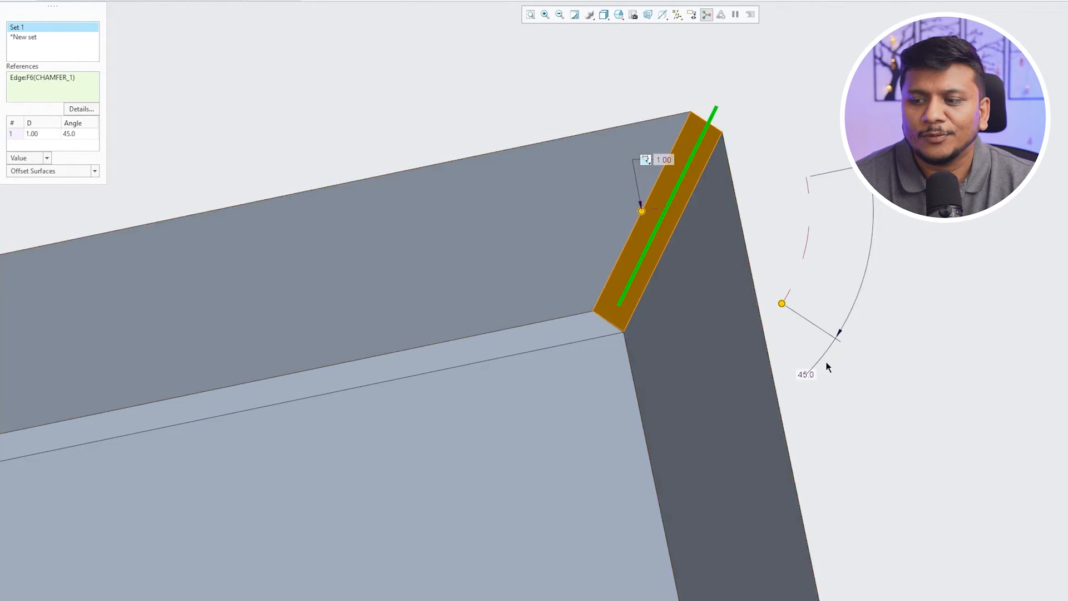
double_click(806, 374)
text(30)
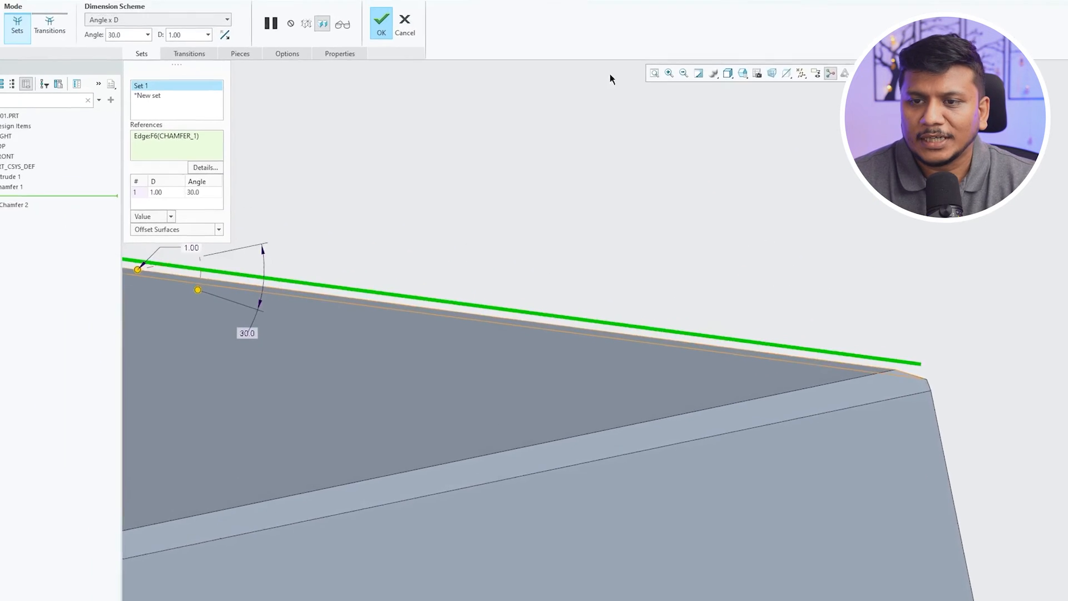
click(380, 19)
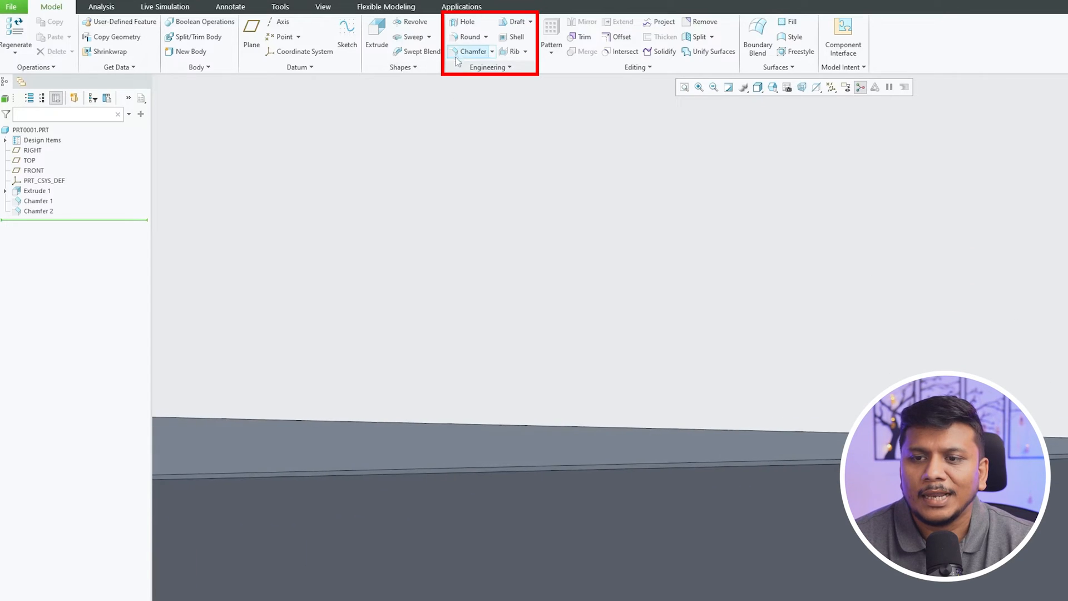
Create Chamfer 3 with the O1 x O2 scheme using offsets 2.80 and 5.00
click(472, 52)
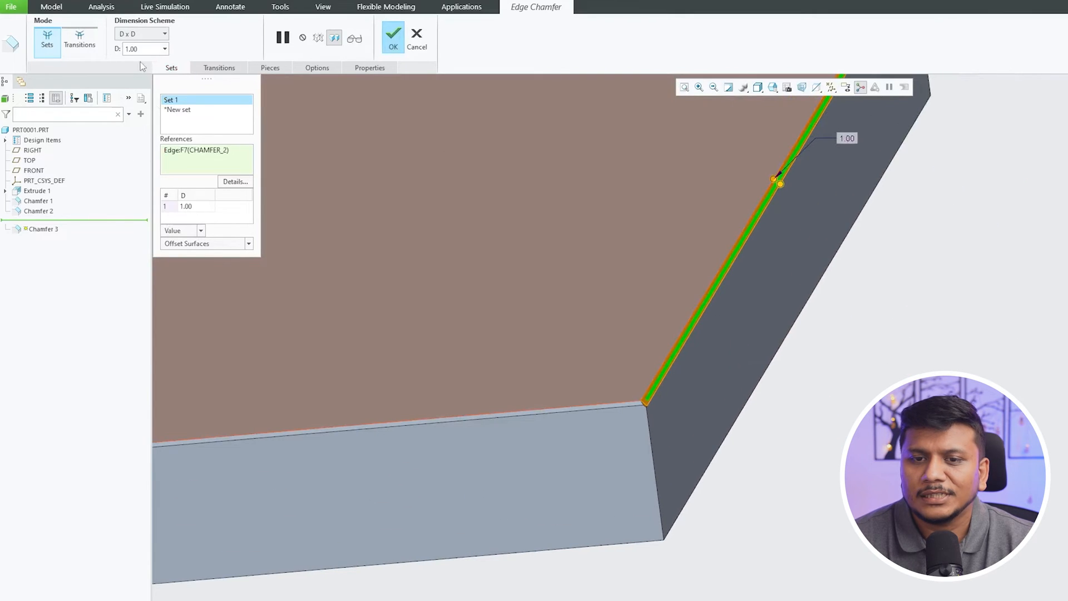
click(165, 33)
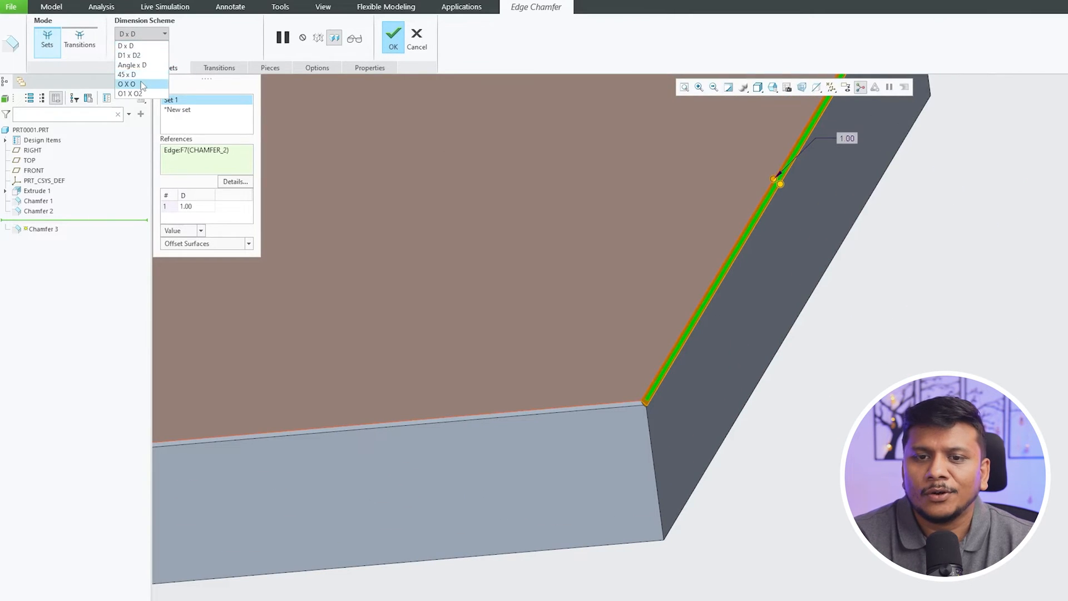
click(127, 83)
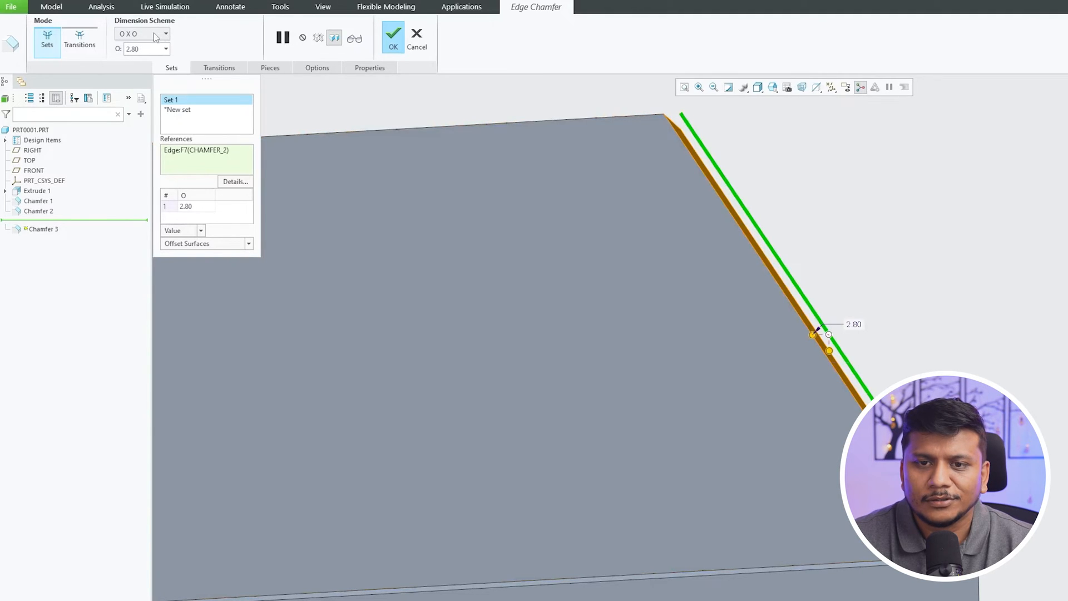
click(166, 33)
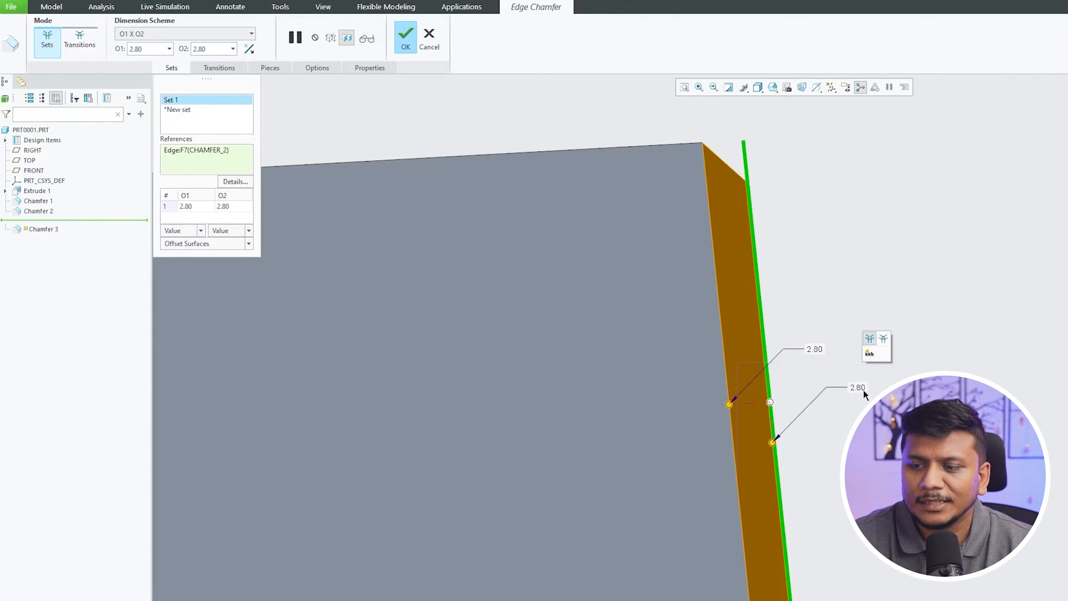
double_click(856, 387)
text(5)
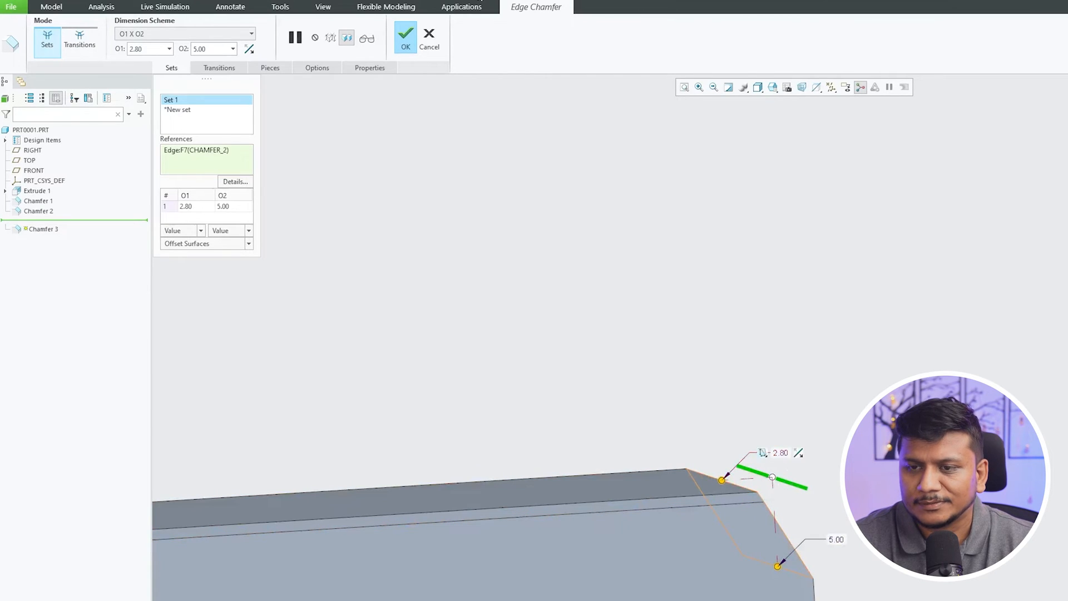
click(405, 38)
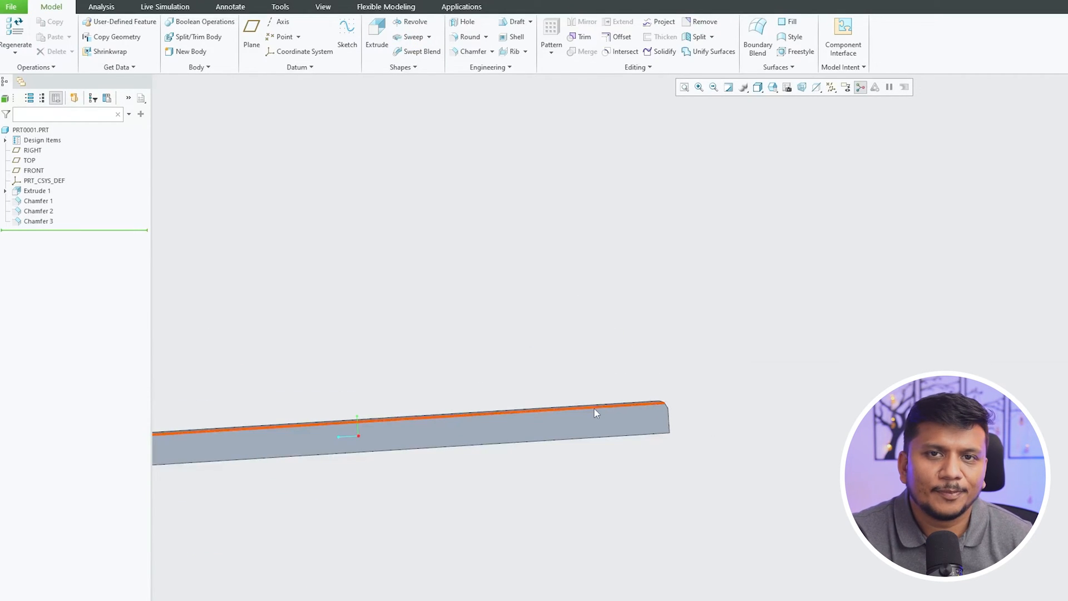
mouse_move(595, 412)
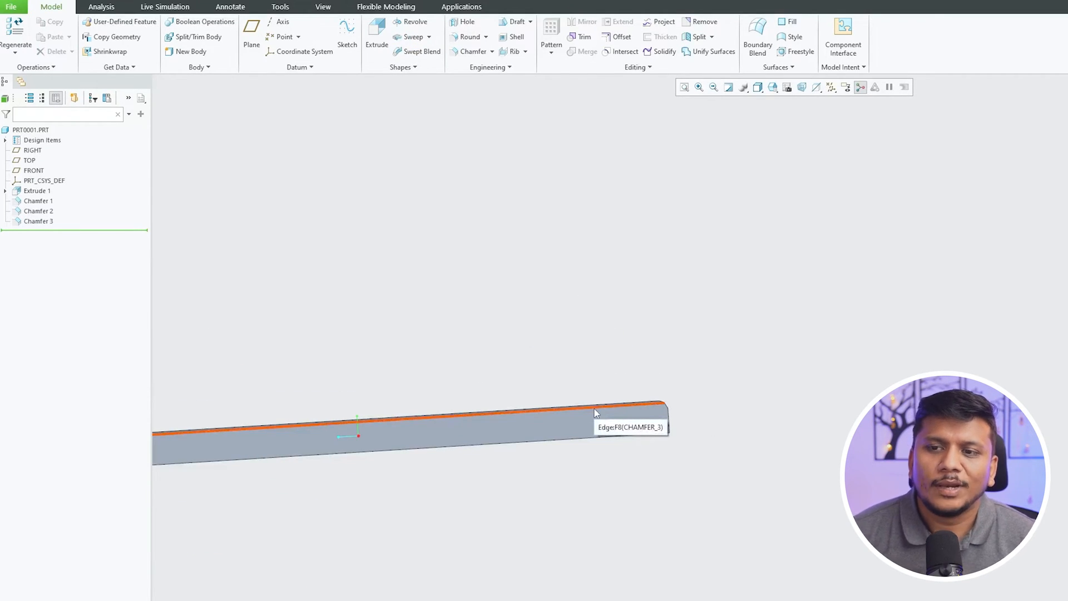
Add Corner Chamfer 1 on a plate vertex with distances 137.30, 16.60 and 4.10
click(493, 53)
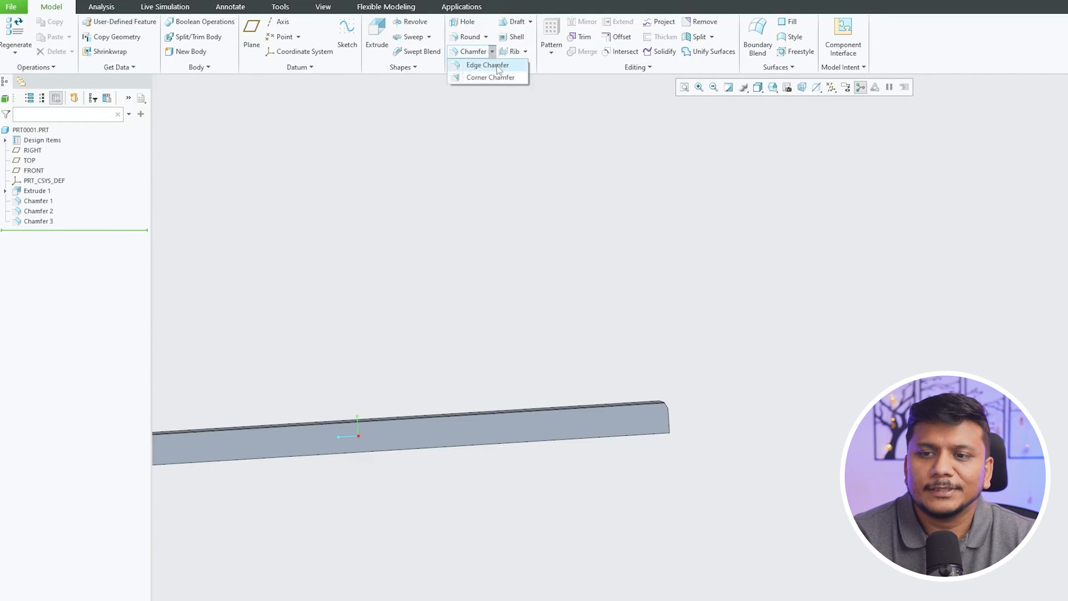
click(490, 77)
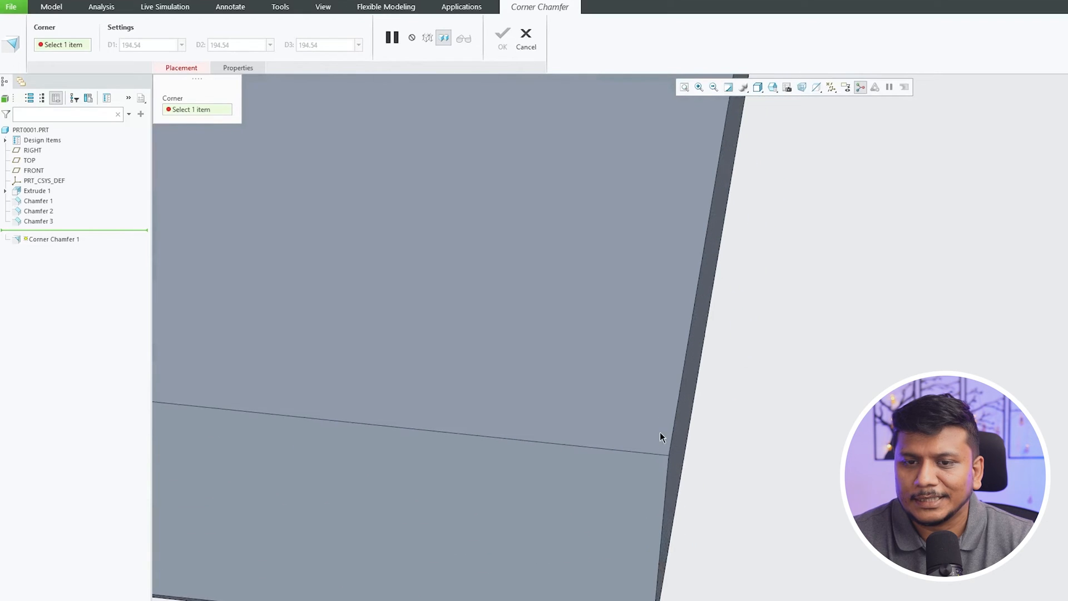
click(663, 455)
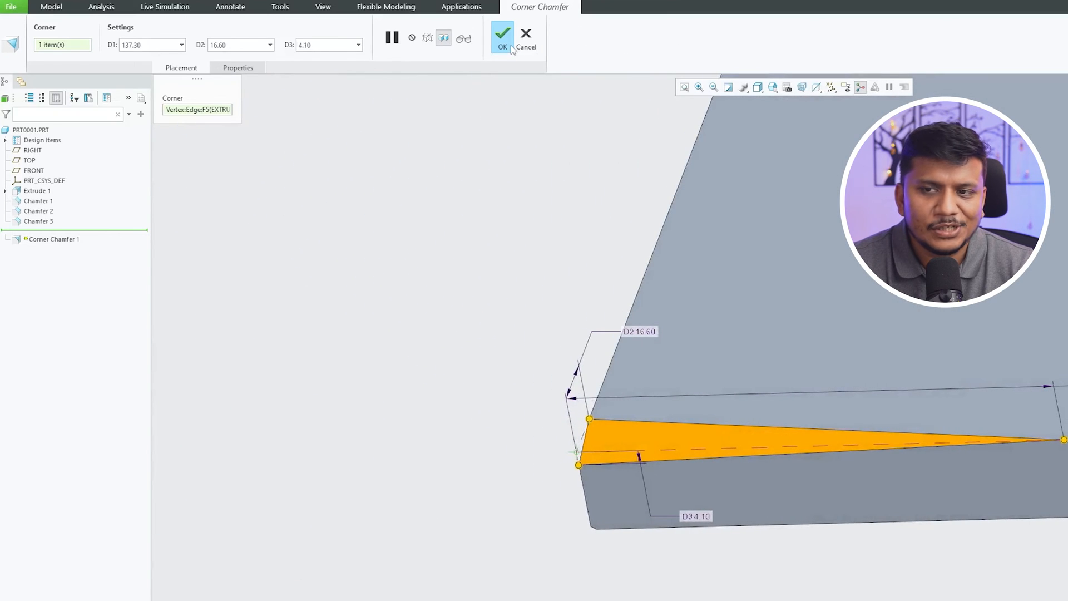
mouse_move(502, 38)
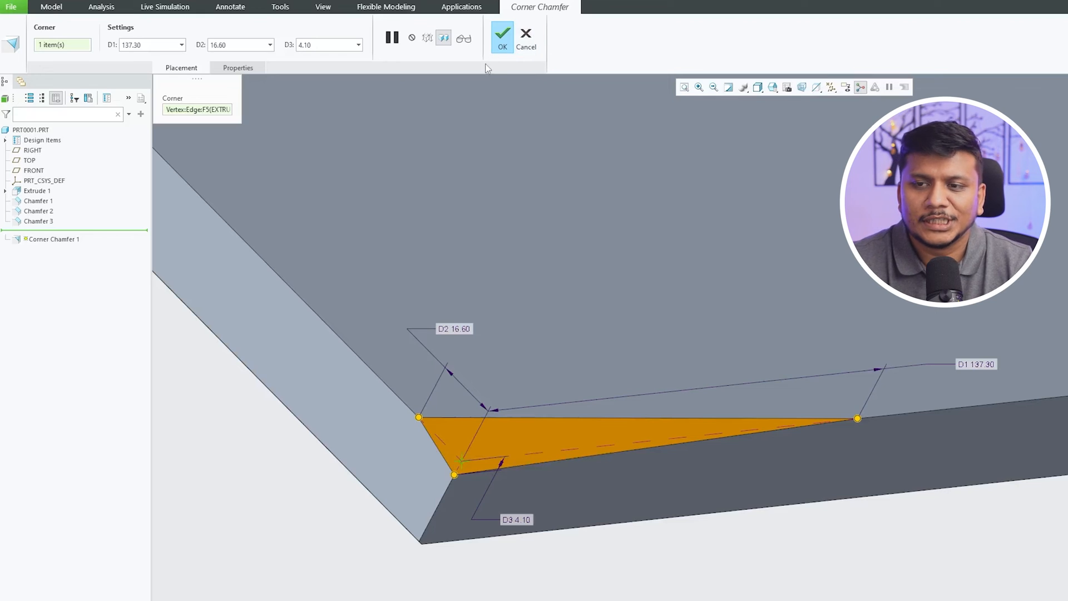
click(501, 35)
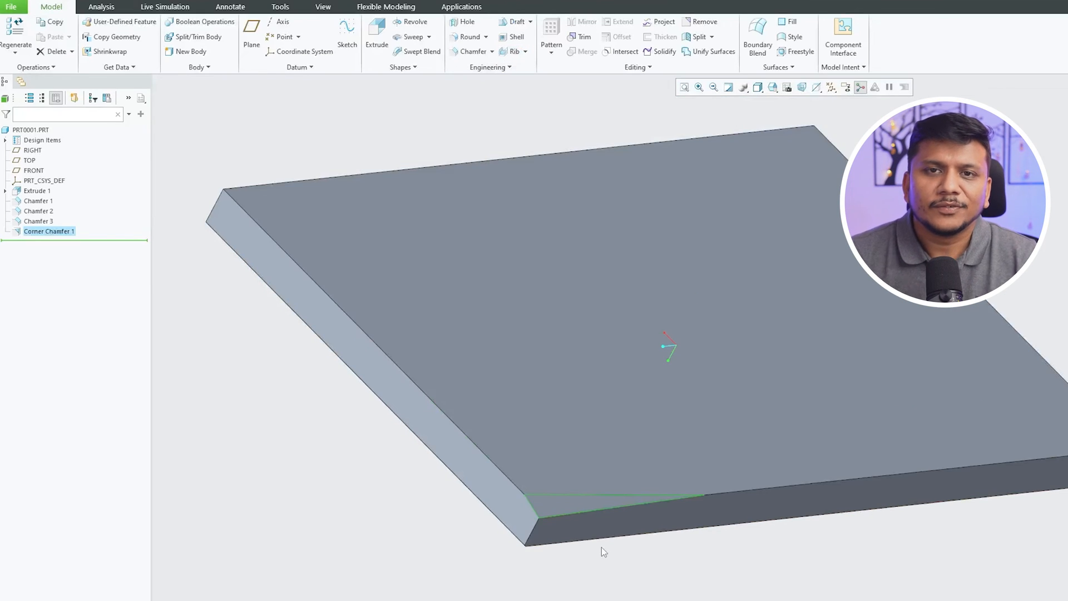